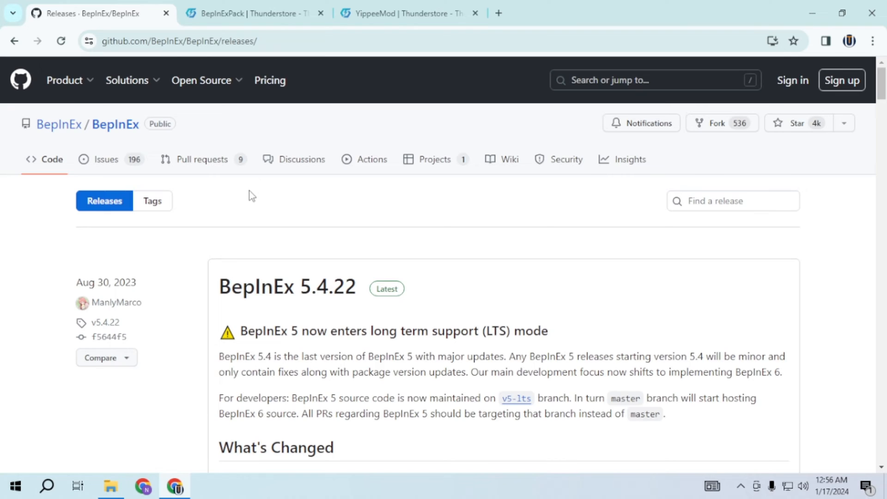
# Step: Download BepInEx_x64_5.4.22.0.zip from the release's Assets list
pyautogui.scroll(-3)
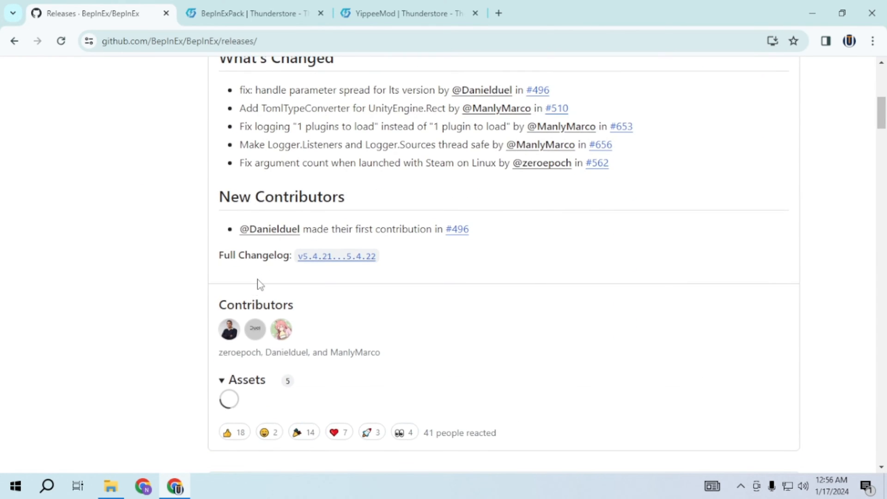
pyautogui.scroll(-3)
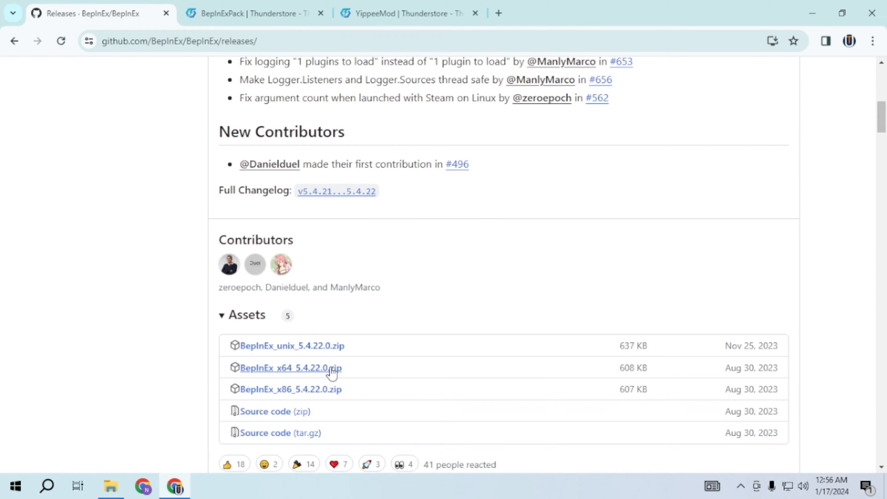
pyautogui.click(290, 368)
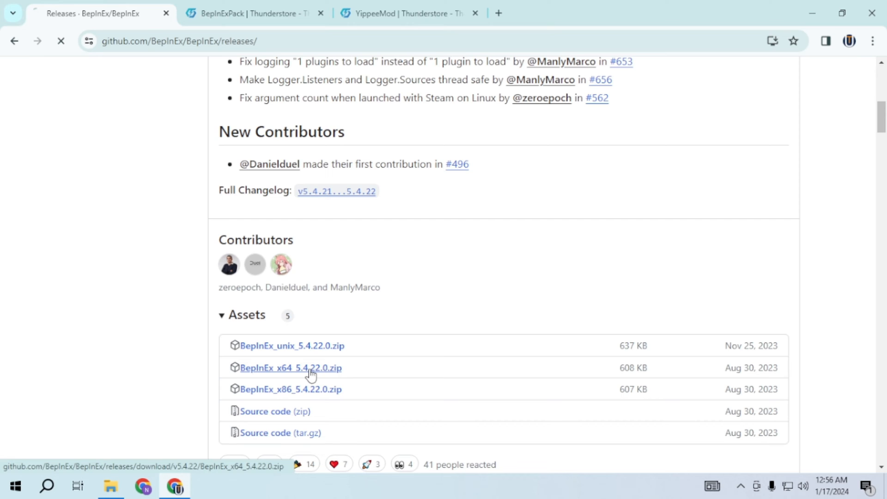
pyautogui.click(251, 13)
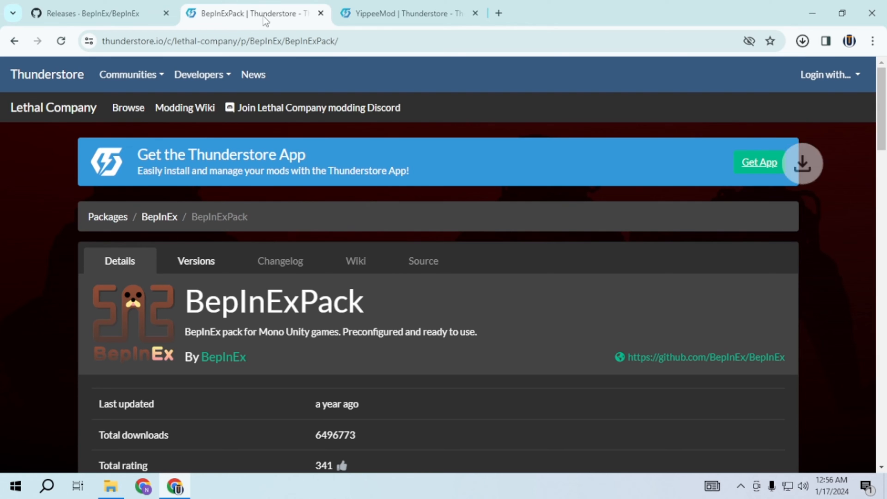
# Step: Download YippeeMod 1.2.3 via Manual Download, without a mod manager
pyautogui.doubleClick(273, 301)
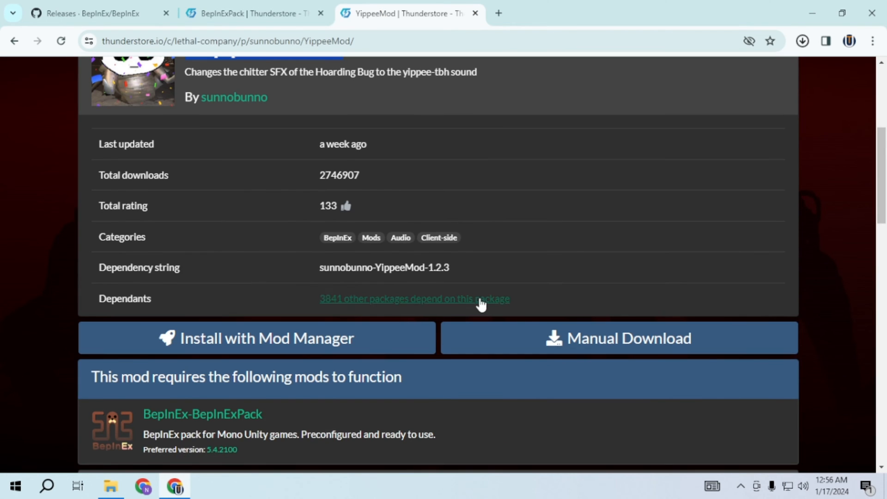
pyautogui.click(619, 339)
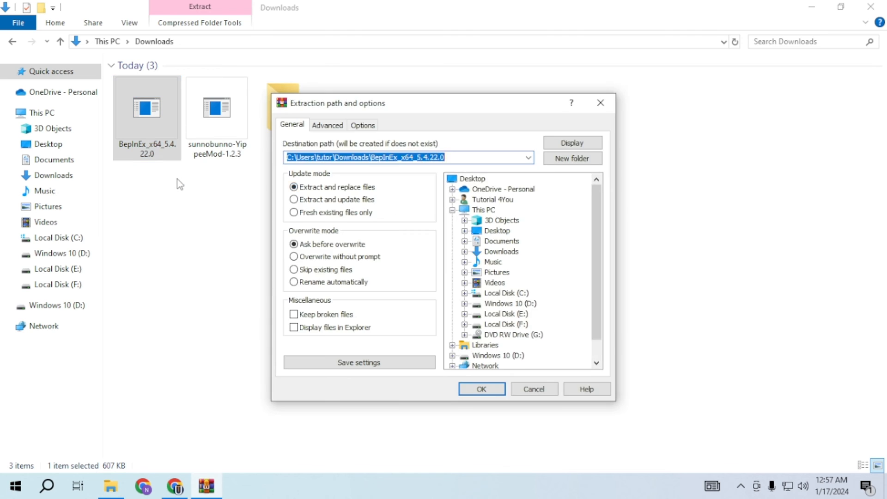
# Step: Extract the BepInEx zip into its own folder, then browse Lethal Company's local files in Steam
pyautogui.click(481, 389)
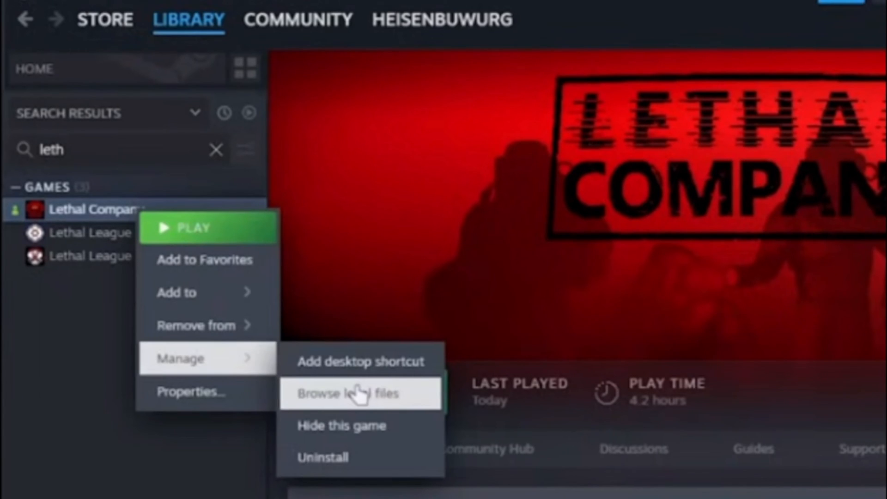
pyautogui.click(347, 393)
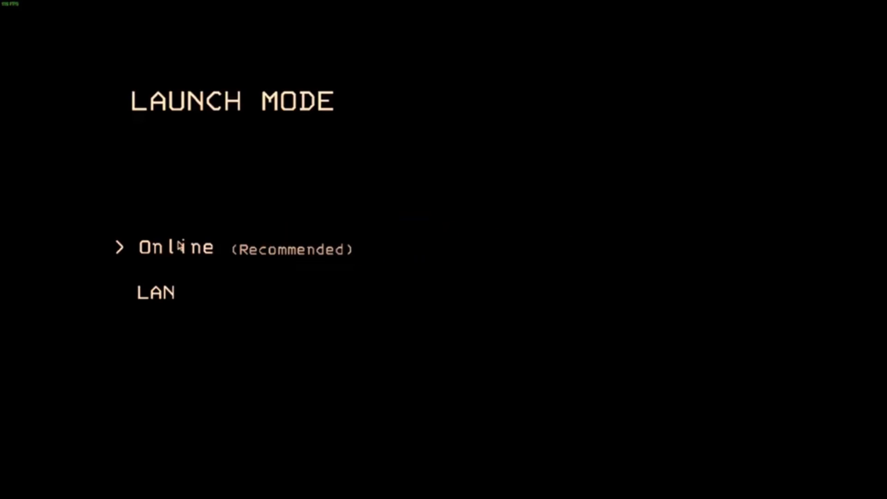
# Step: Start Lethal Company in Online mode to reach the modded main menu
pyautogui.click(175, 248)
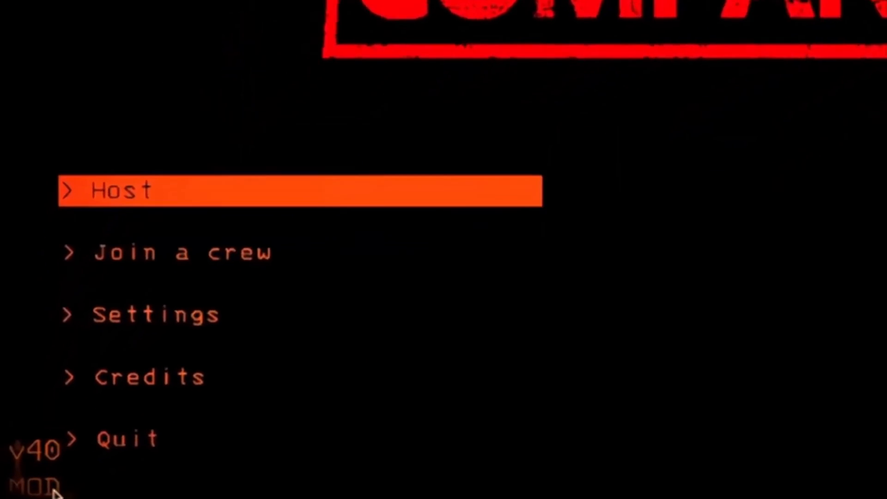